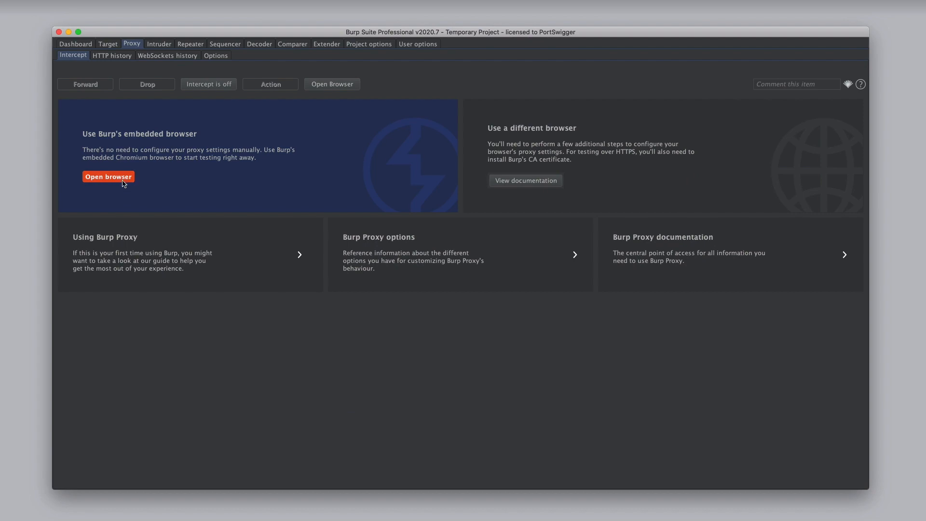
Launch Burp's embedded Chromium browser from the Proxy Intercept screen via 'Open browser'
left_click(108, 176)
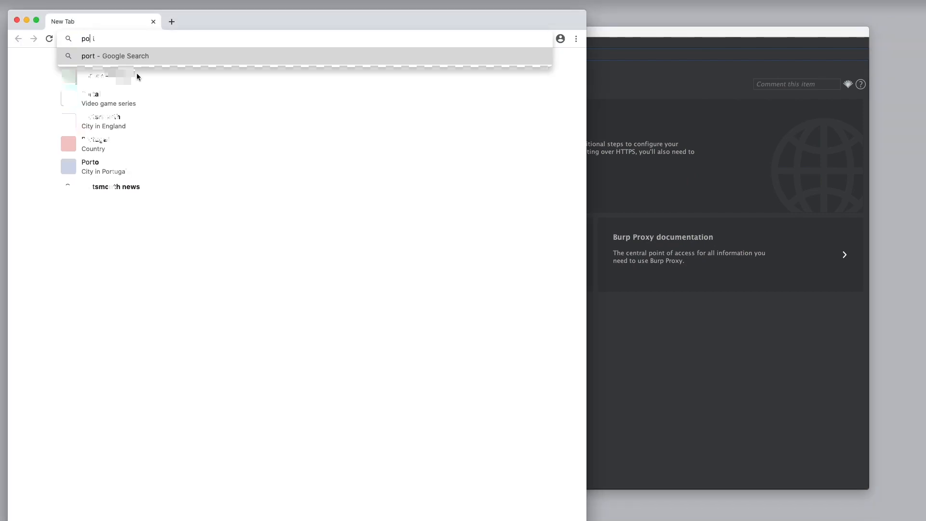